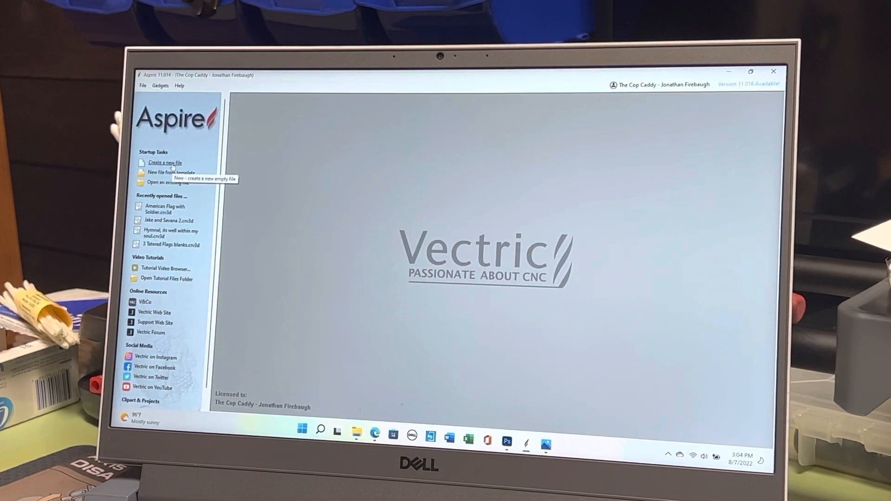
mouse_move(164, 163)
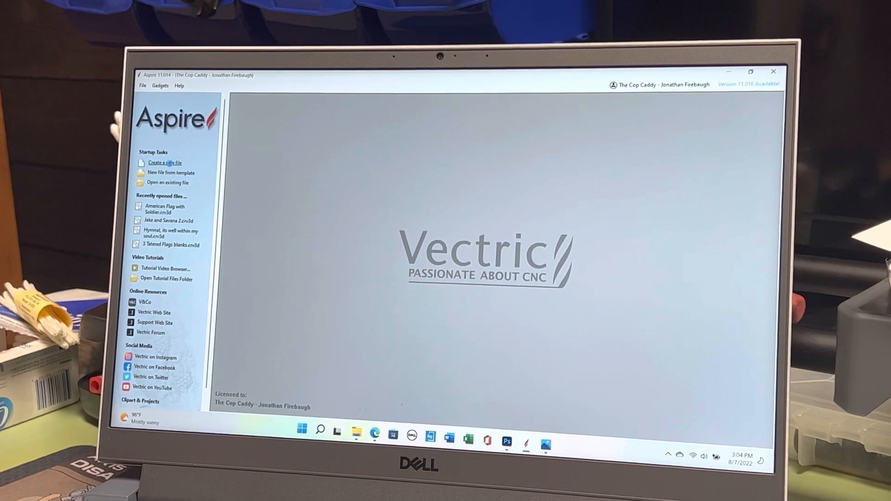
Step: Start a new single-sided job, 24 by 36 inches and 0.5 inch thick
left_click(164, 162)
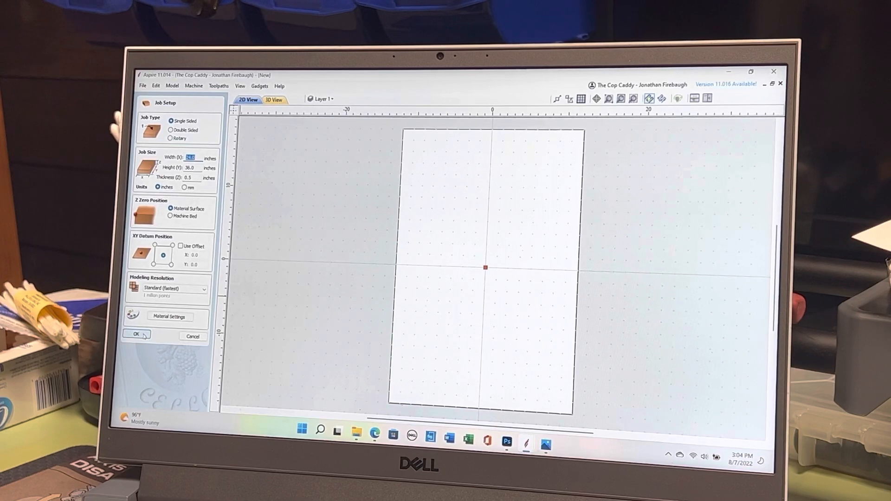
Step: Confirm job setup, resize the imported photo to 13.5 by 24 inches, and centre it
left_click(135, 335)
type("24")
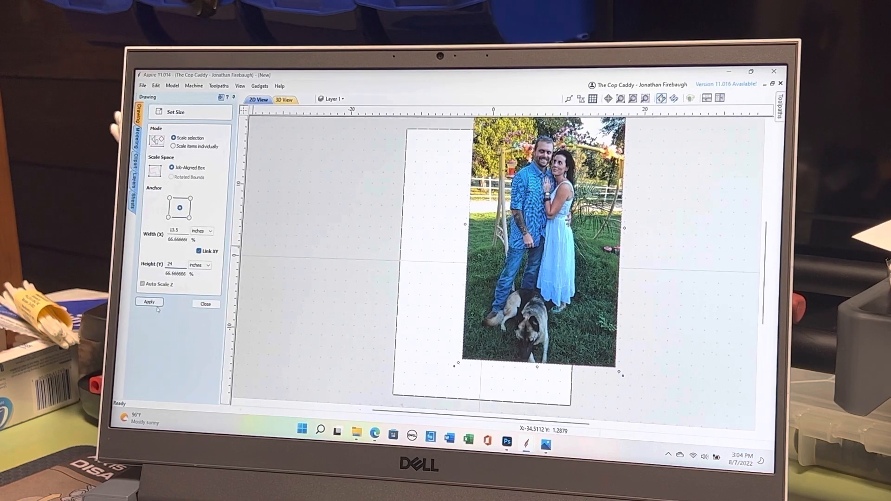
left_click(150, 301)
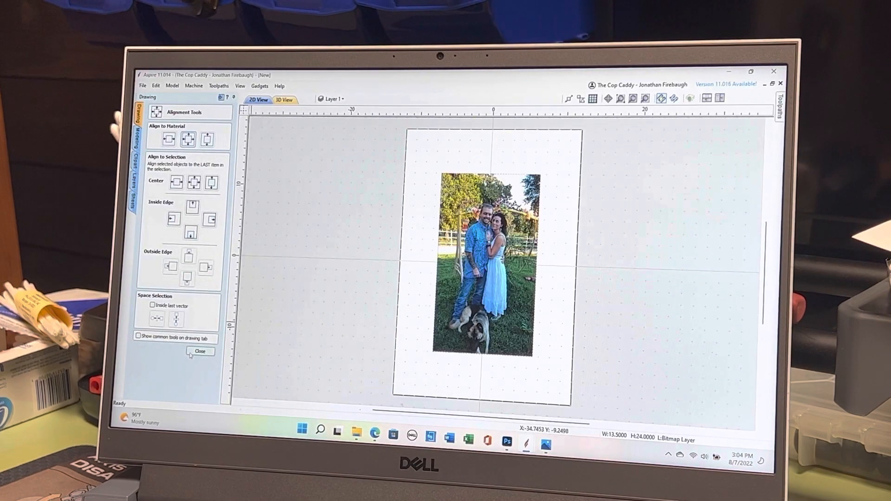
left_click(199, 351)
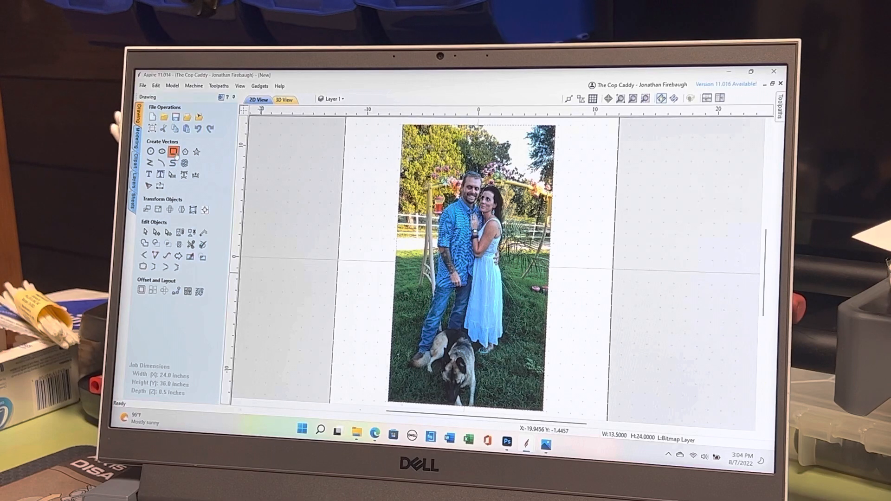
Step: Draw a 13.5 by 24 inch rectangle anchored at -6.75, -12
left_click(174, 151)
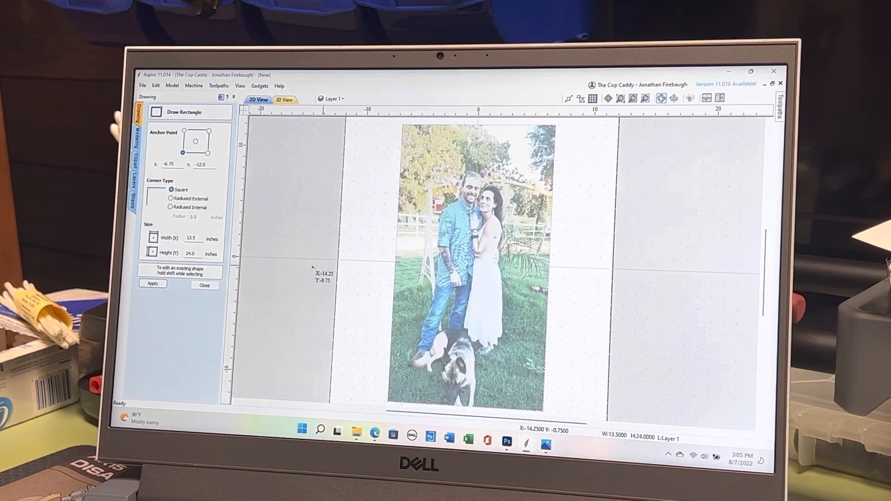
left_click(204, 285)
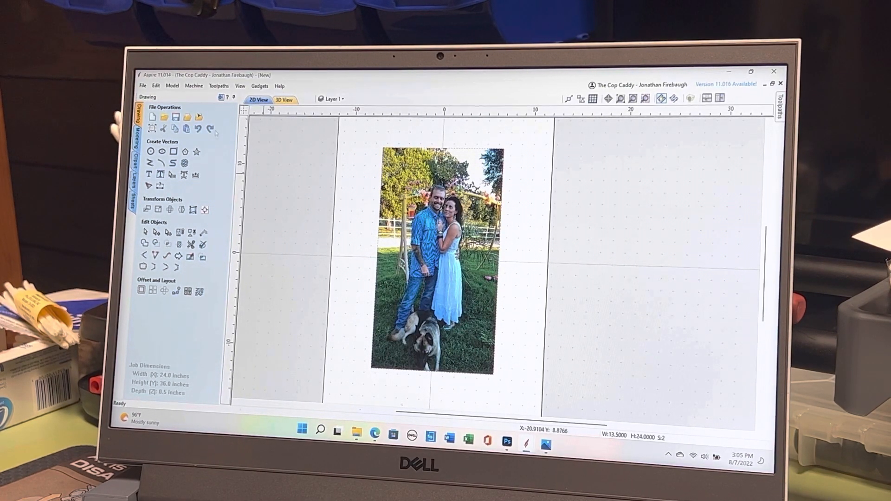
Step: Set up a Photo V-Carve with 0.08 inch depth, 60° V-bit, raster at 90% and 33°
left_click(780, 100)
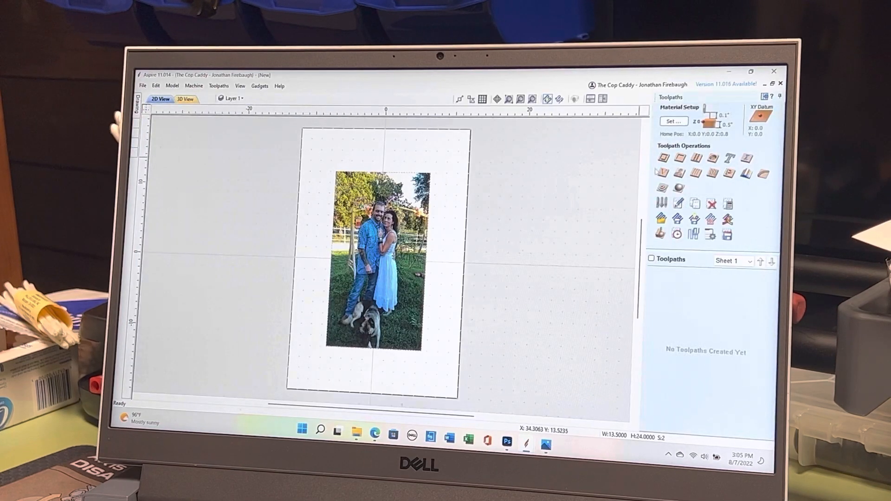
mouse_move(677, 173)
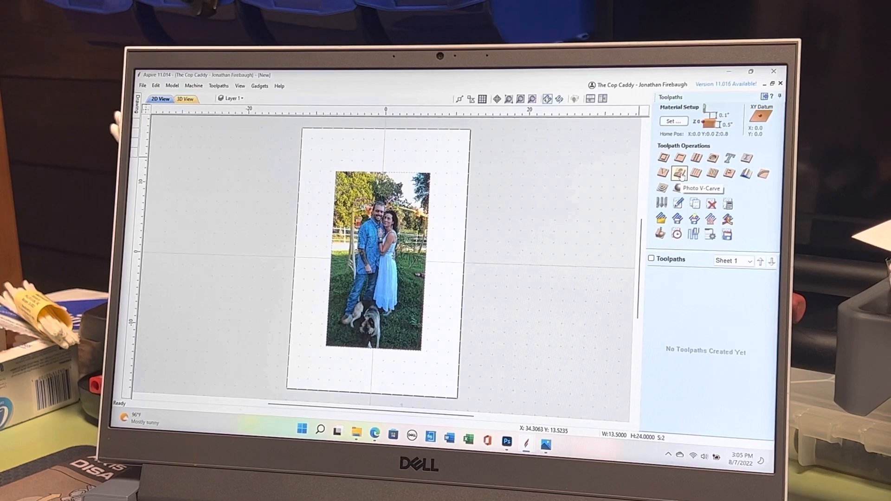
left_click(678, 173)
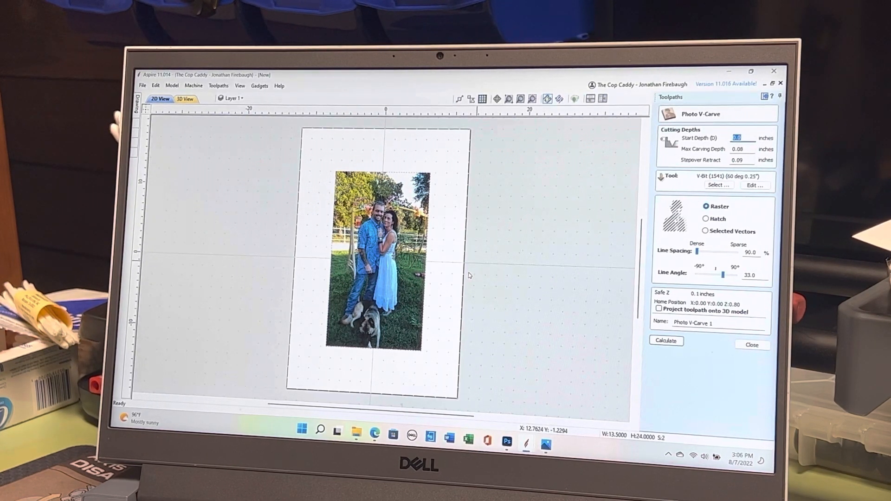
mouse_move(631, 233)
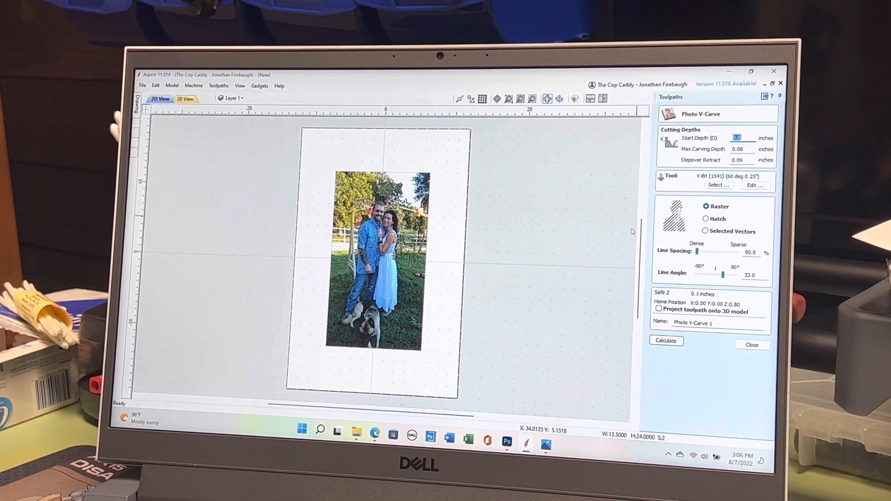
Step: Calculate Photo V-Carve 1 and preview the photo carved into a wooden panel
left_click(666, 340)
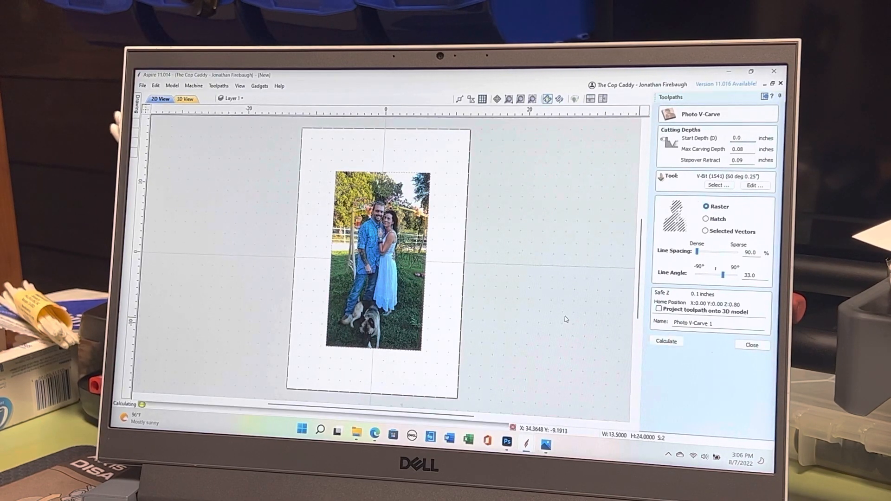
left_click(666, 341)
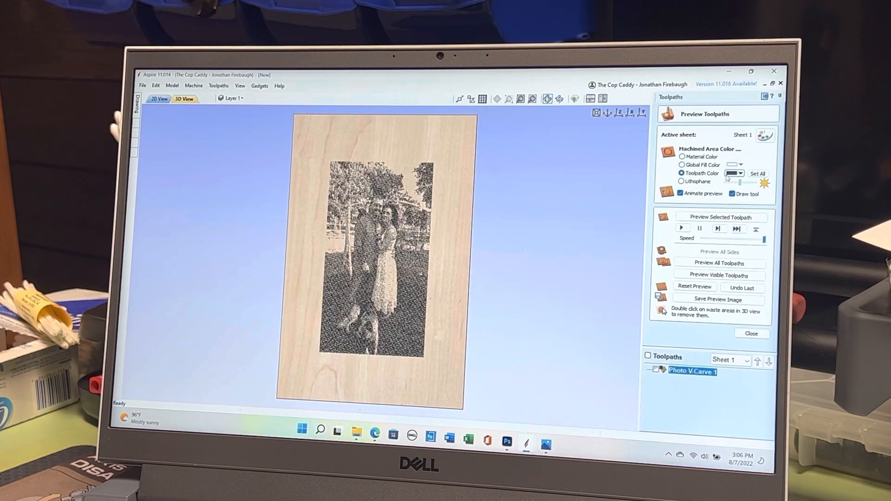
left_click(743, 173)
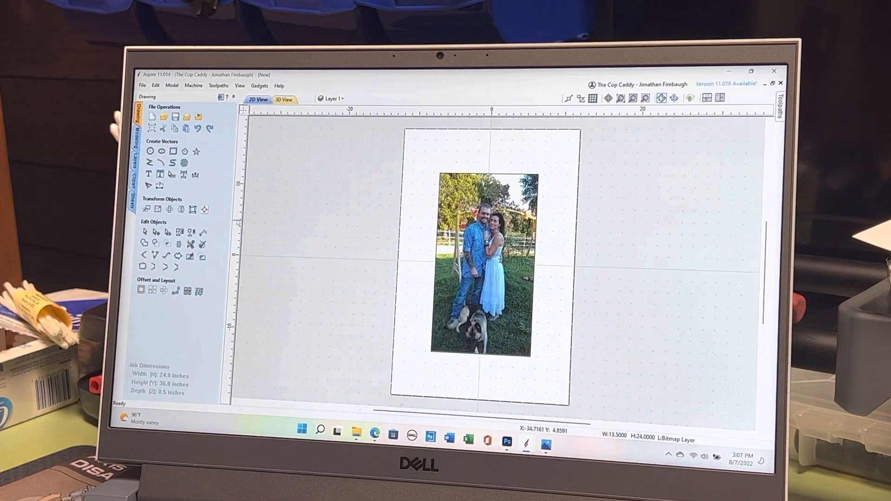
Step: Select the colour photo bitmap and launch the picture editor
left_click(191, 256)
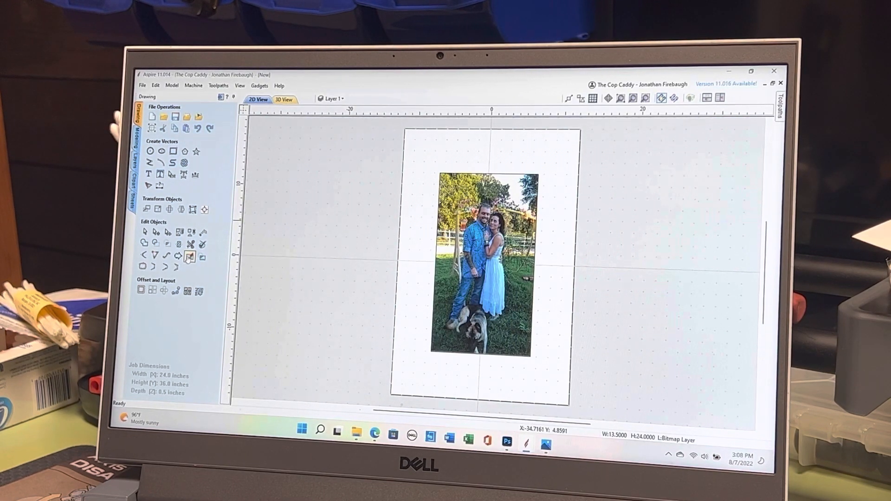
mouse_move(190, 256)
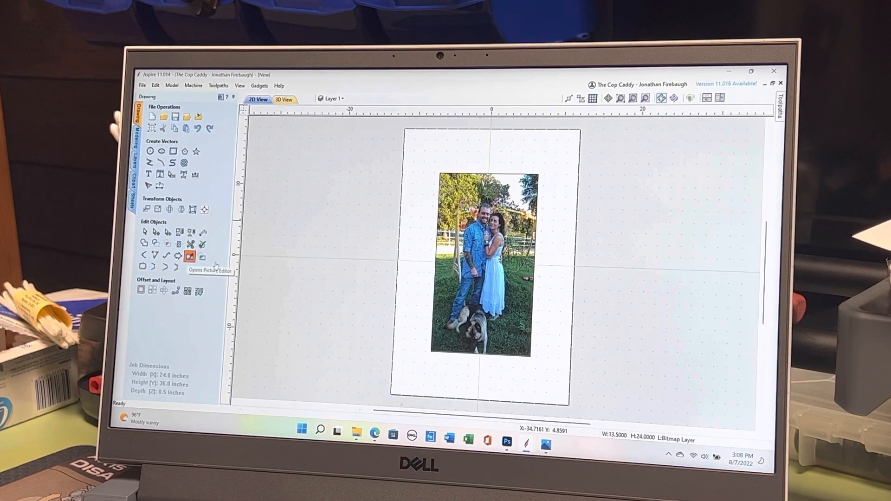
left_click(190, 256)
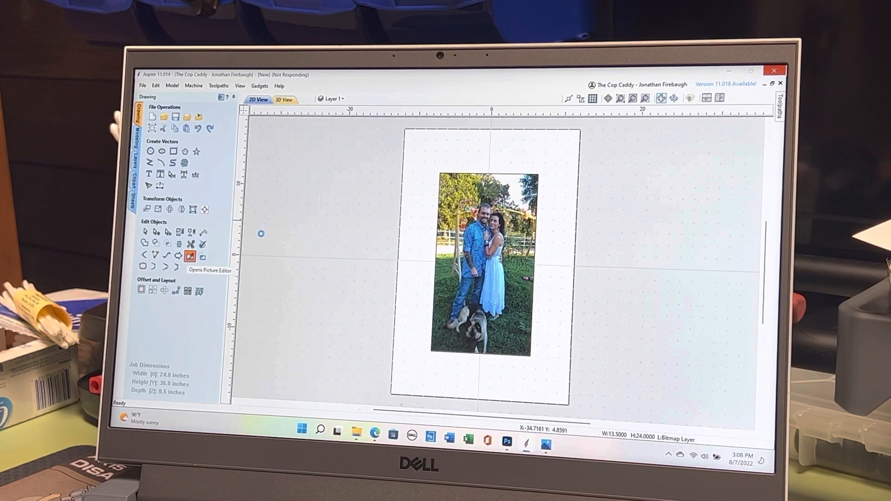
Step: Raise the photo's contrast, brightness and gamma, then close Edit Picture
left_click(191, 257)
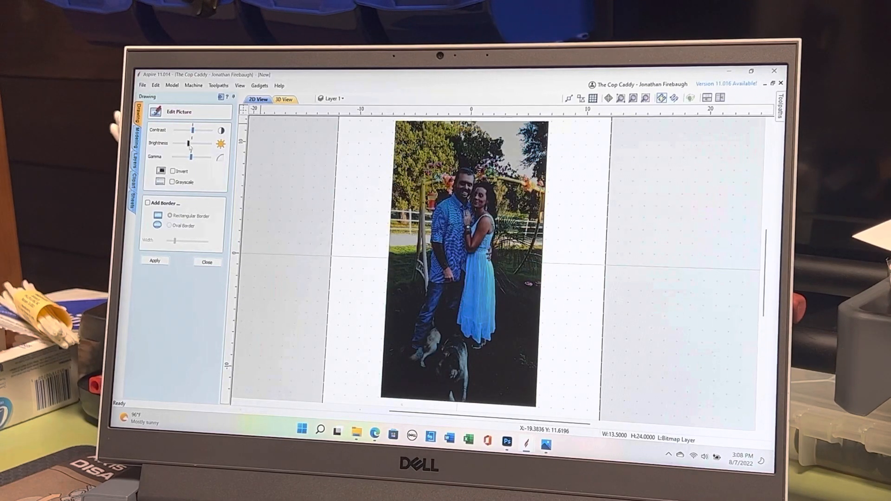
left_click_drag(183, 144, 199, 144)
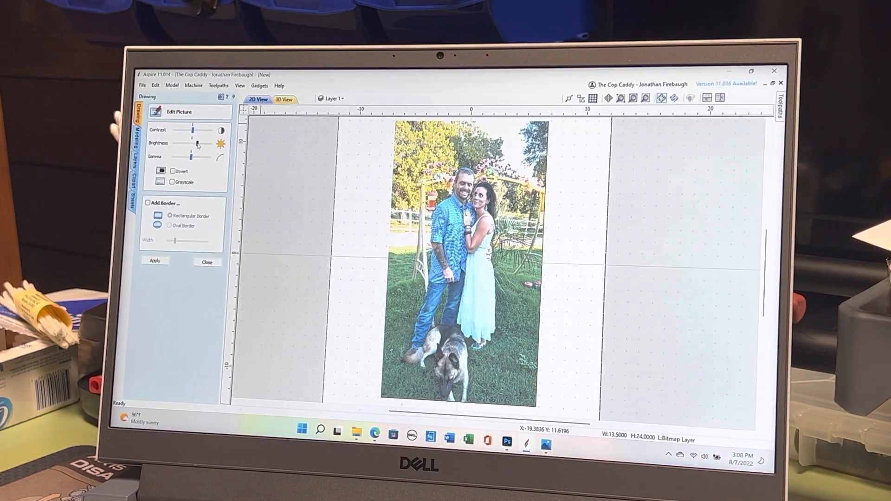
left_click_drag(197, 144, 189, 144)
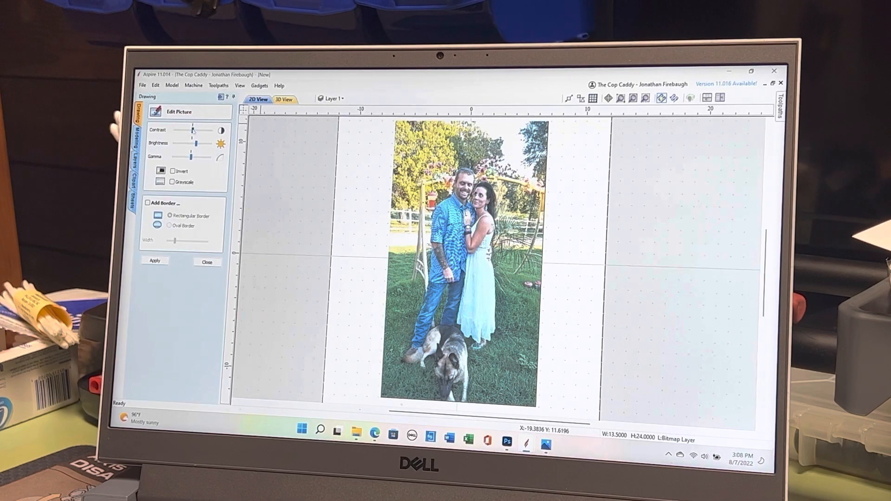
left_click_drag(192, 130, 205, 130)
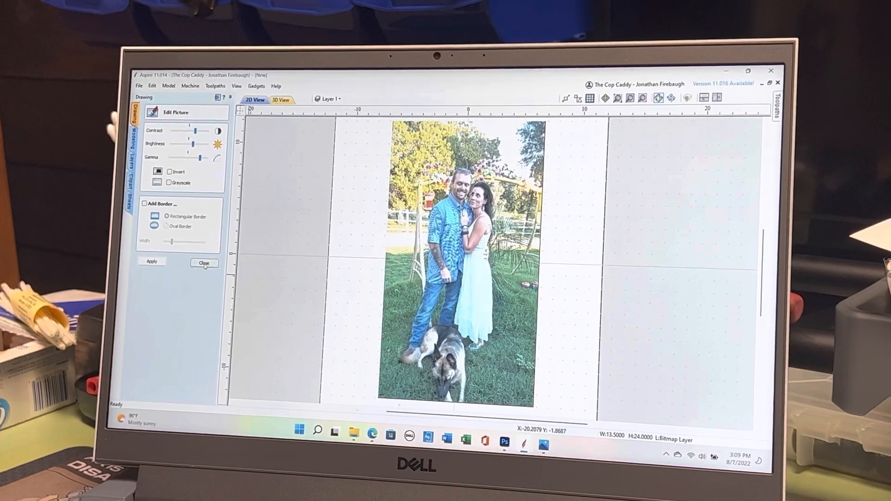
left_click(203, 263)
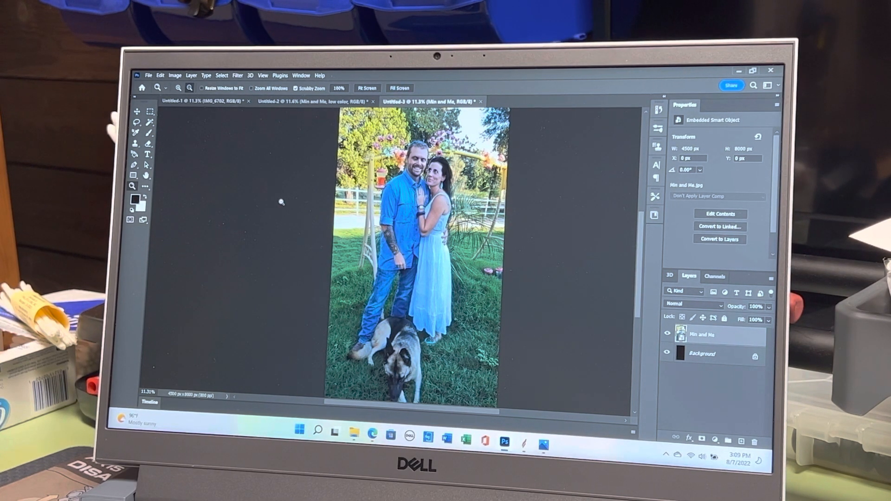
mouse_move(171, 227)
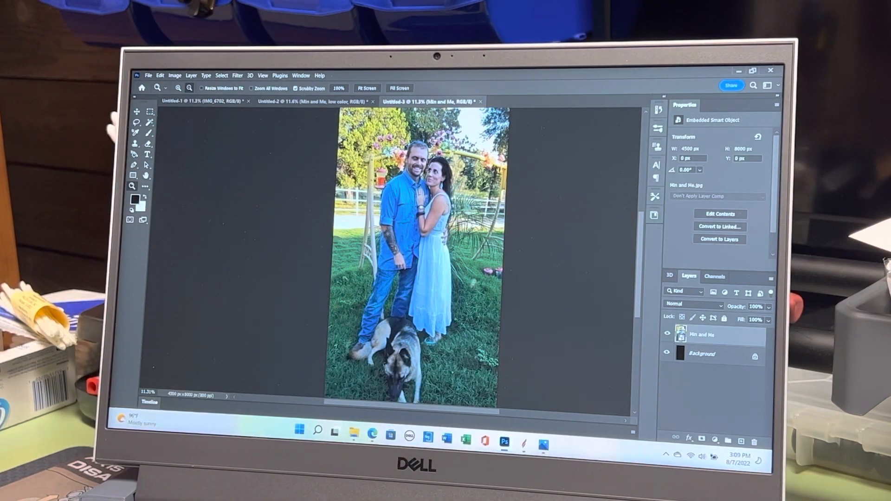
Step: Open the Untitled-3 document holding the photo smart object in Photoshop
left_click(302, 101)
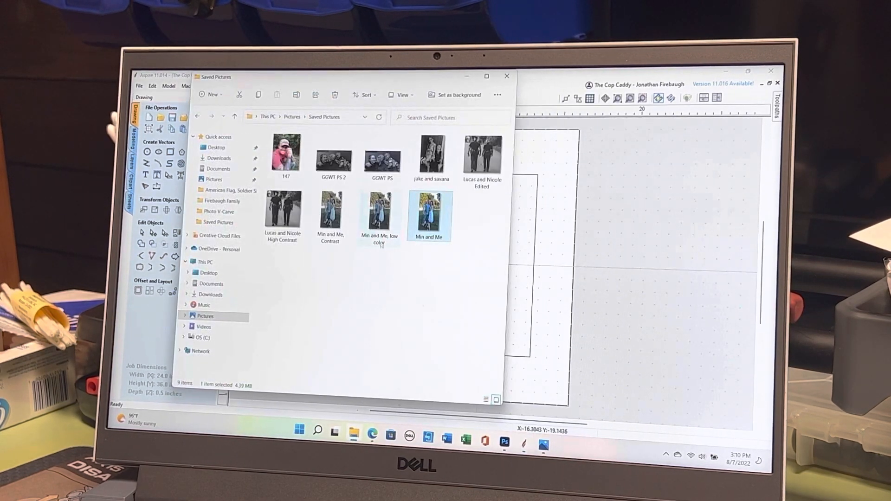
Step: Import the Min and Me photo, size it 13.5 by 24 inches, and open alignment
left_click(379, 216)
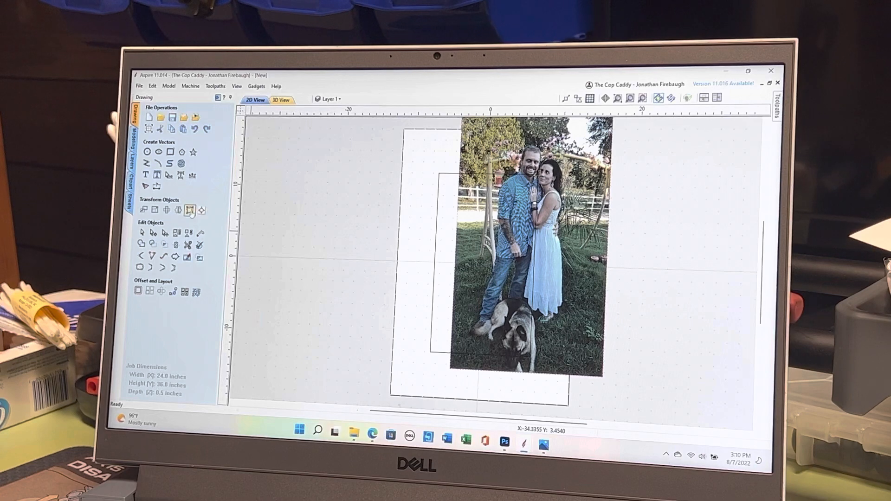
left_click(195, 210)
type("24")
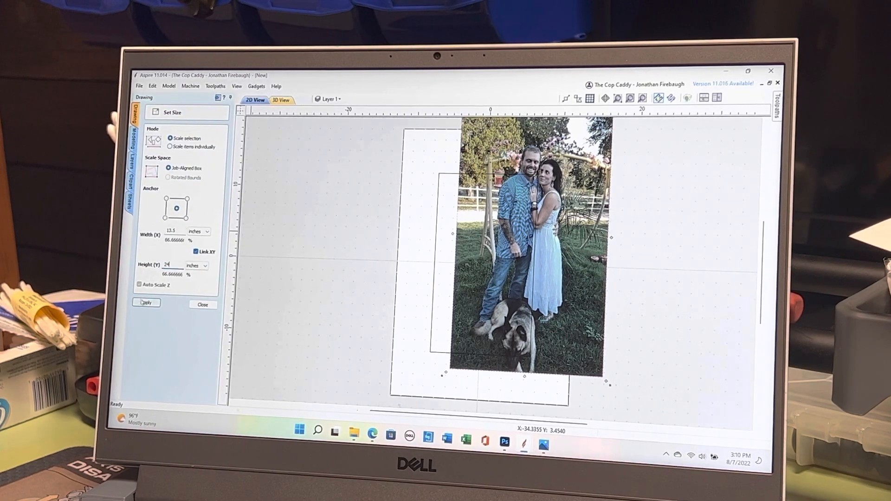
left_click(145, 302)
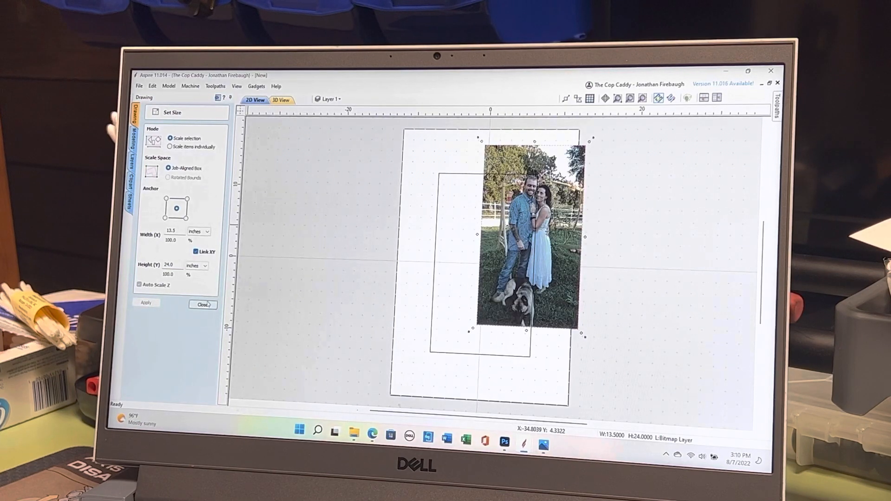
left_click(200, 304)
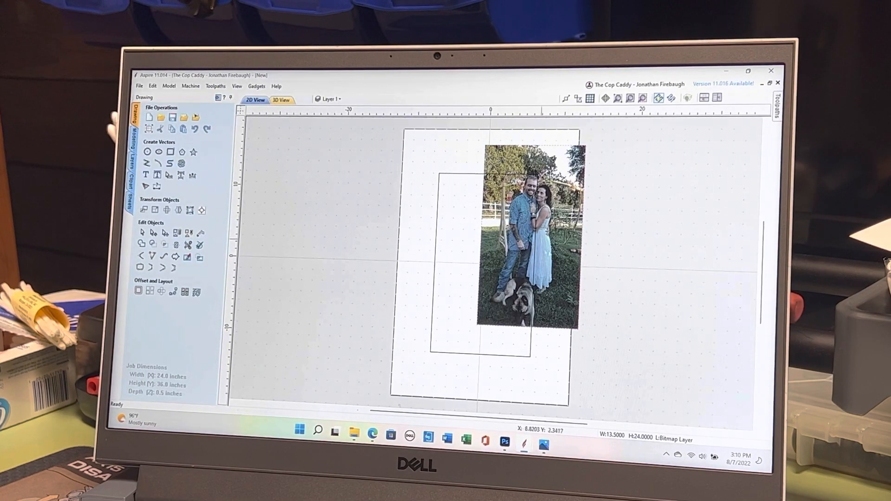
mouse_move(201, 209)
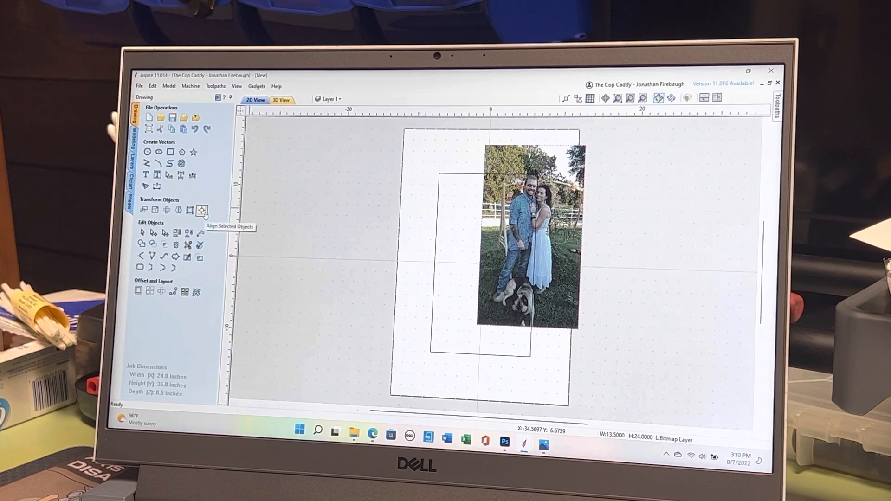
left_click(201, 210)
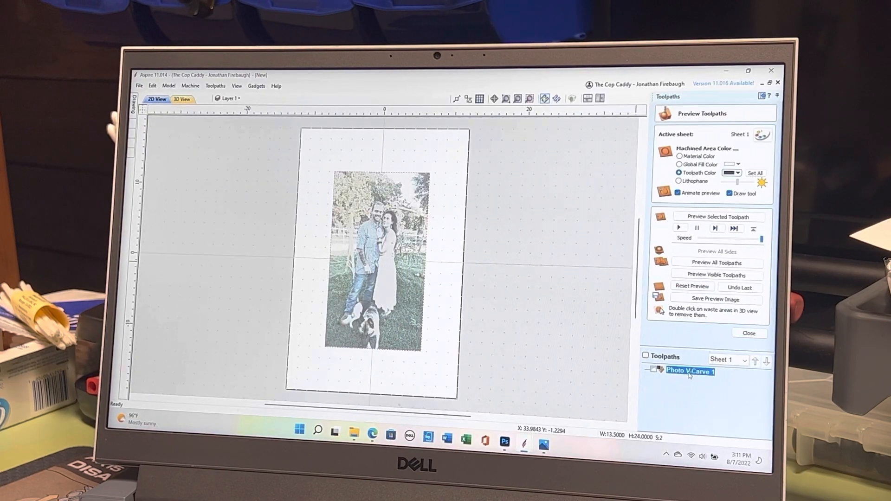
Step: Reopen Photo V-Carve 1, dismiss the 'No bitmap selected' warning, and recalculate
double_click(690, 370)
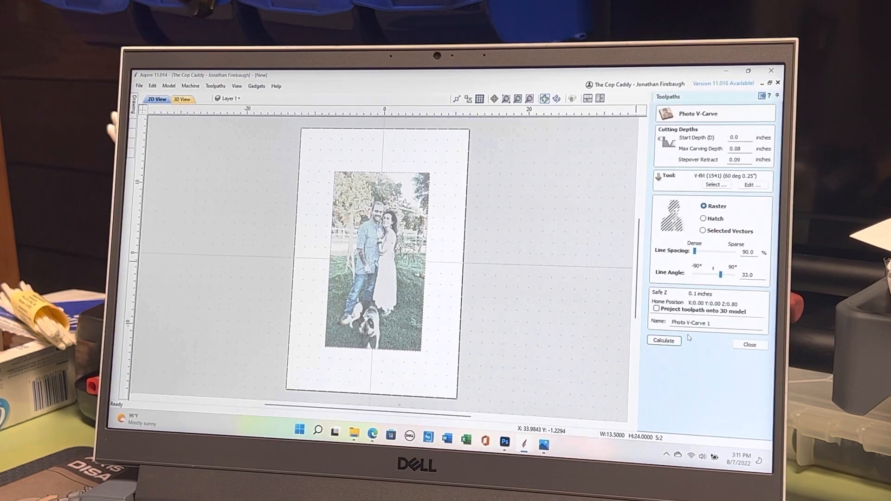
left_click(663, 340)
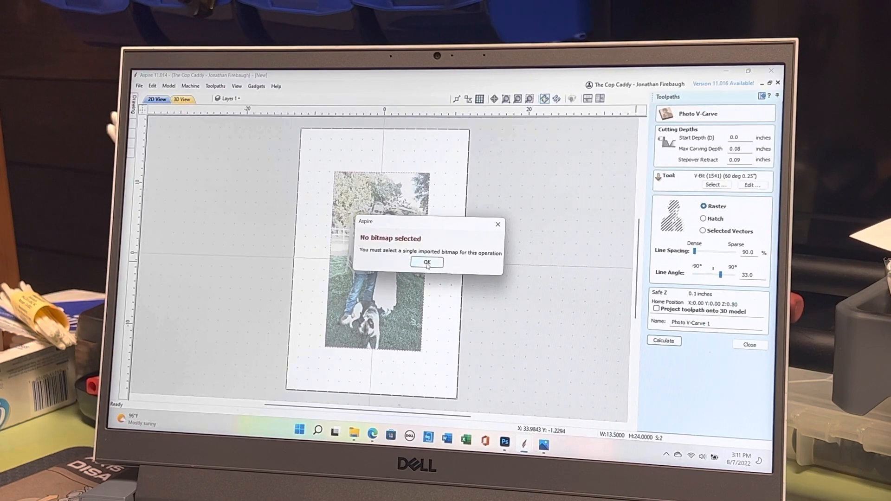
left_click(427, 262)
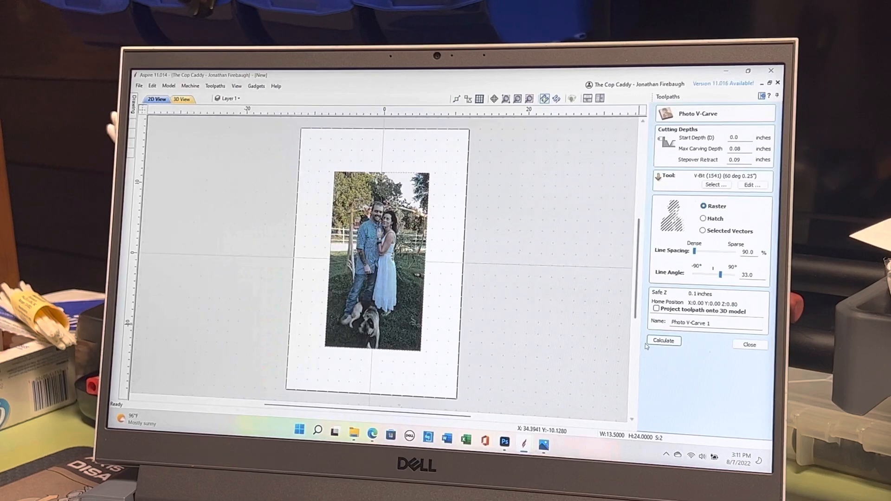
left_click(663, 340)
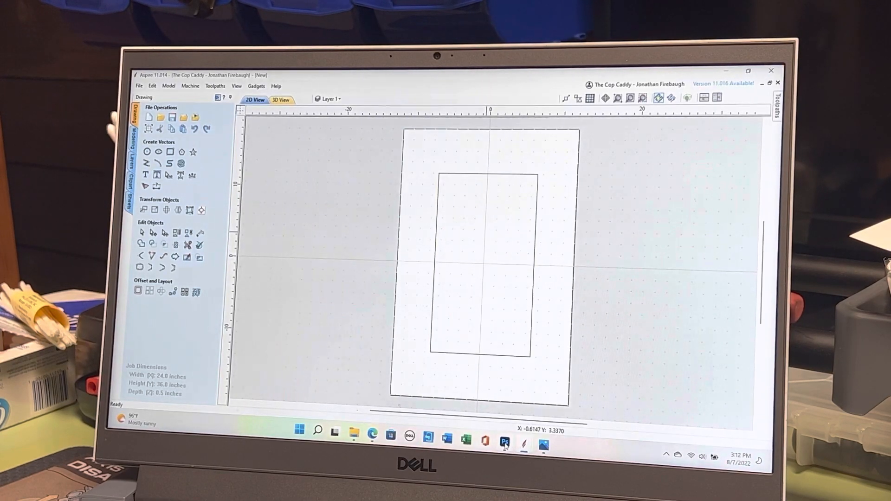
Step: Switch to Photoshop to re-edit the couple-and-dog photo
left_click(504, 443)
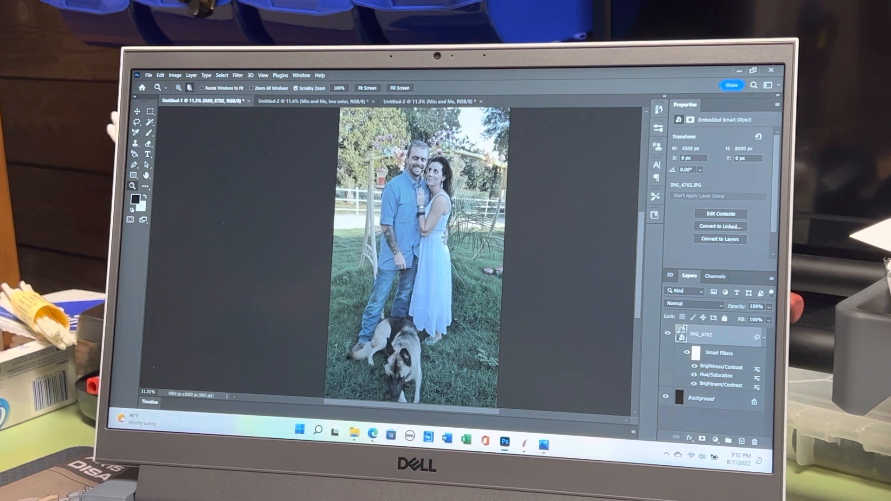
Step: Apply a Hue/Saturation adjustment to the couple-and-dog photo from Image > Adjustments
left_click(174, 74)
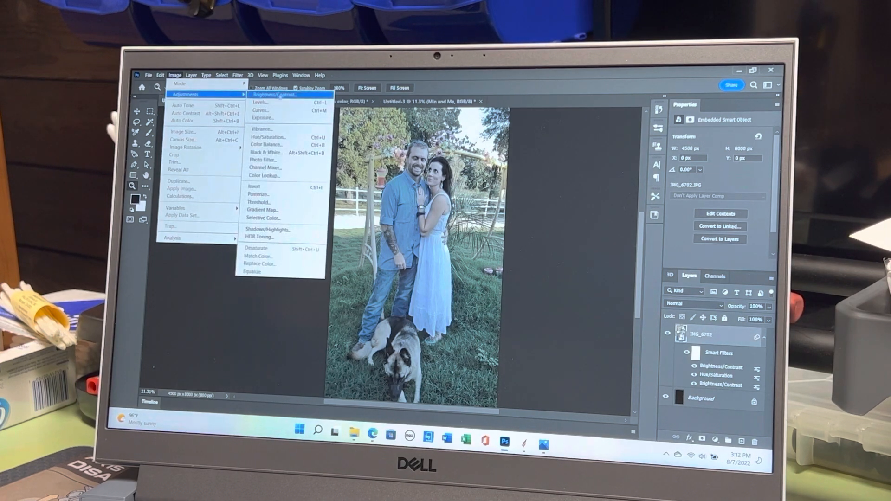
left_click(276, 94)
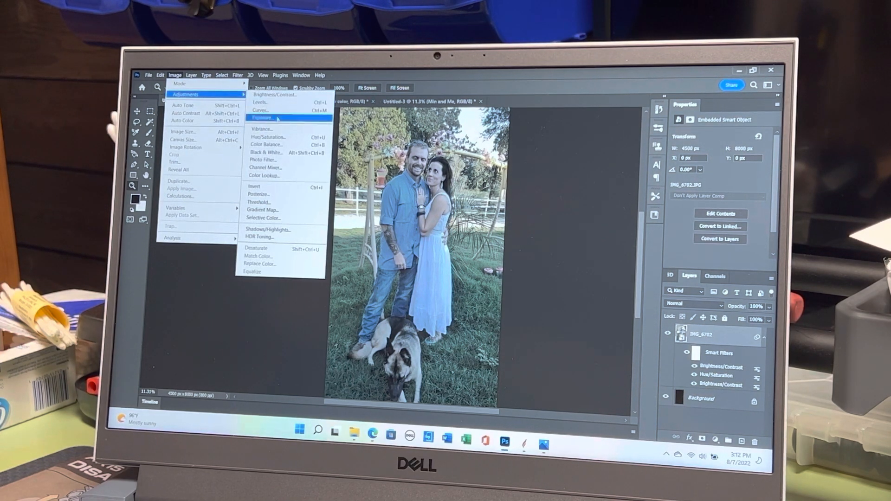
mouse_move(284, 140)
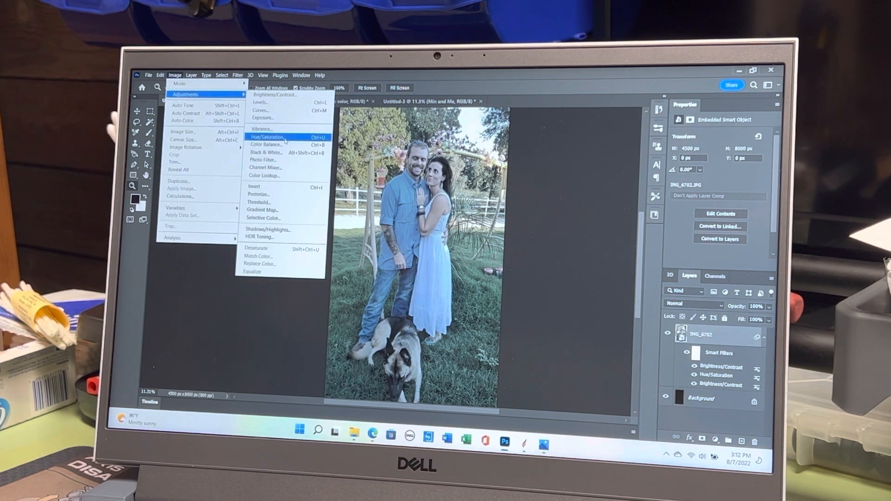
left_click(265, 137)
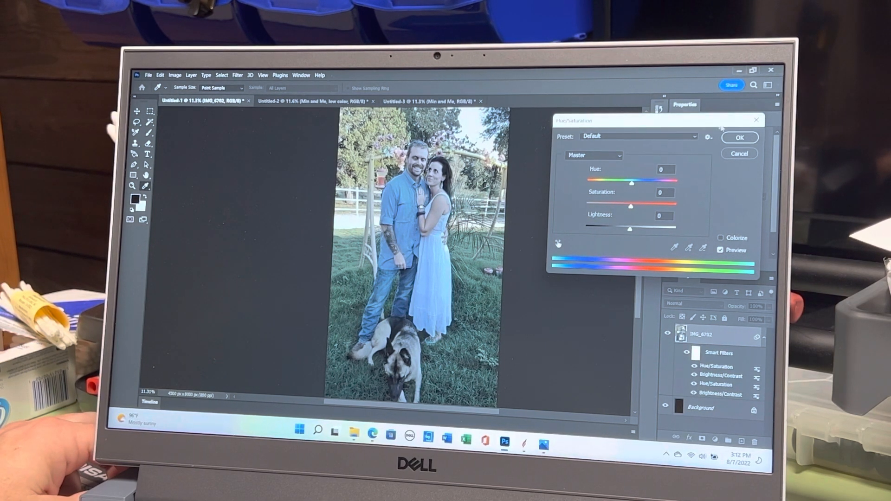
left_click(739, 137)
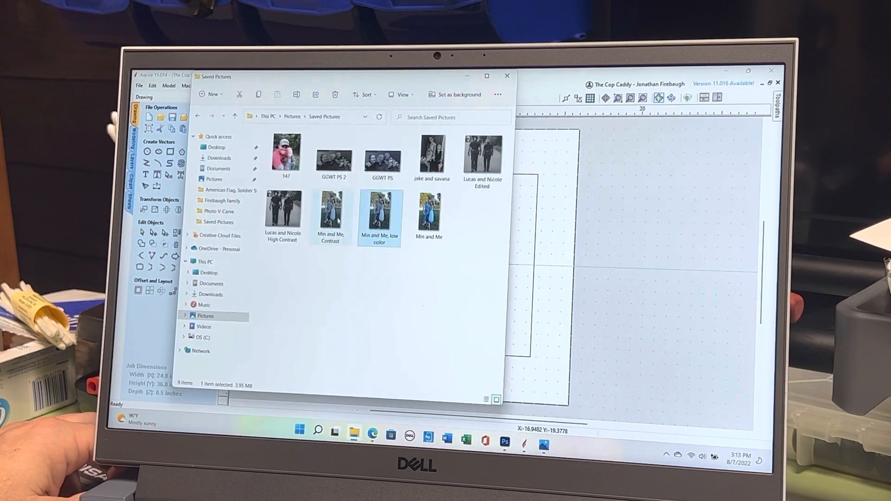
Step: Import the 'low color' photo, resize it to 13.5 x 24 inches, and centre it
left_click(330, 210)
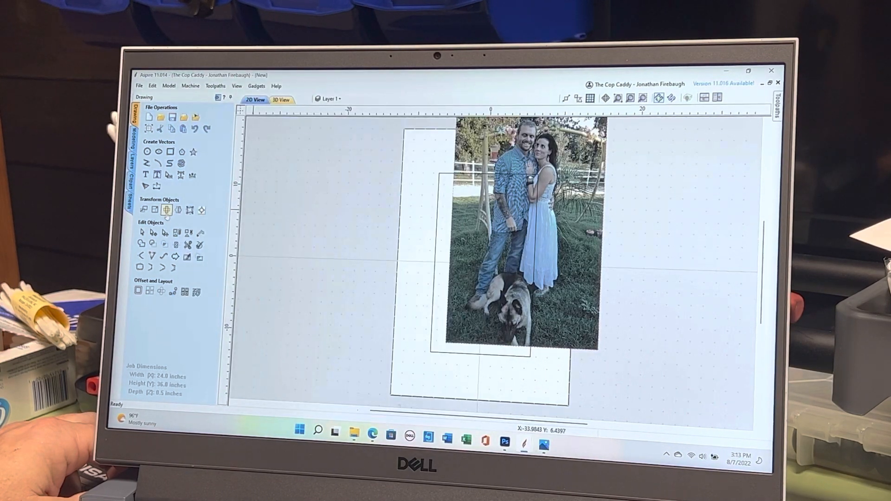
left_click(167, 210)
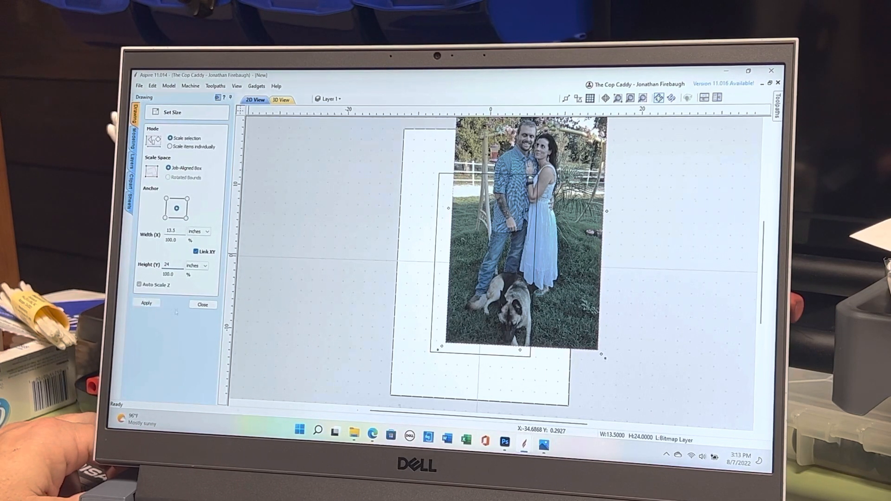
left_click(202, 304)
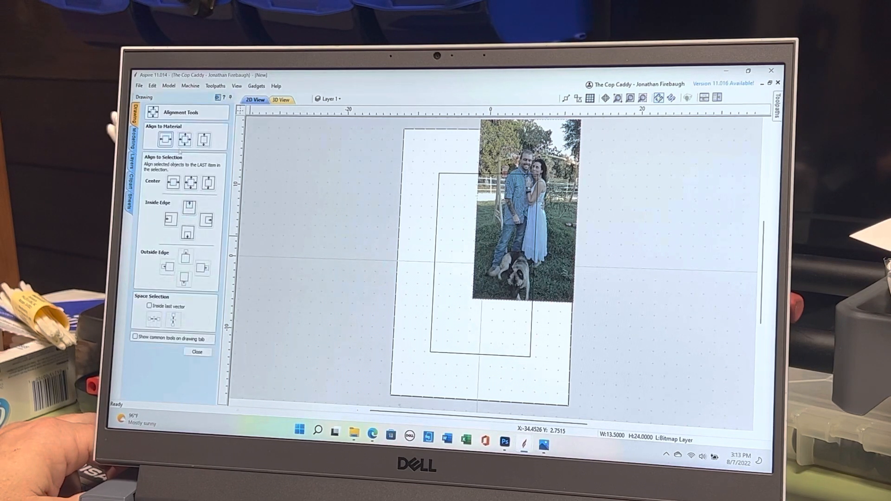
left_click(197, 351)
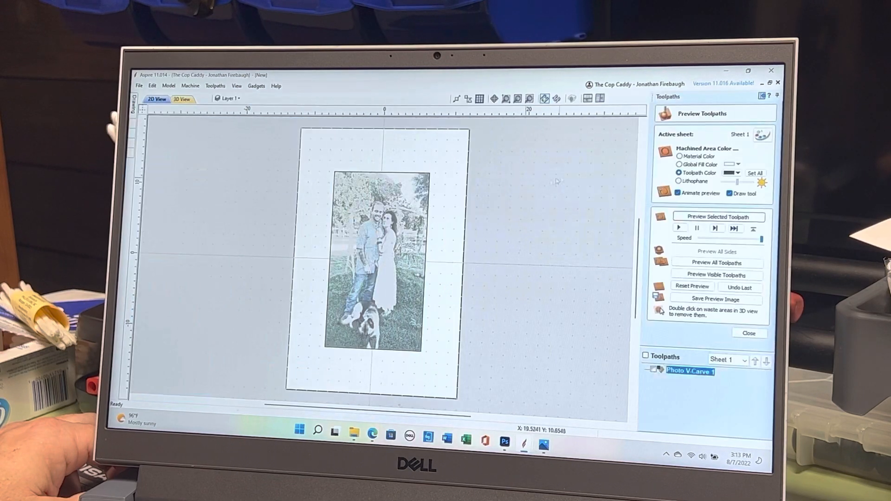
mouse_move(689, 372)
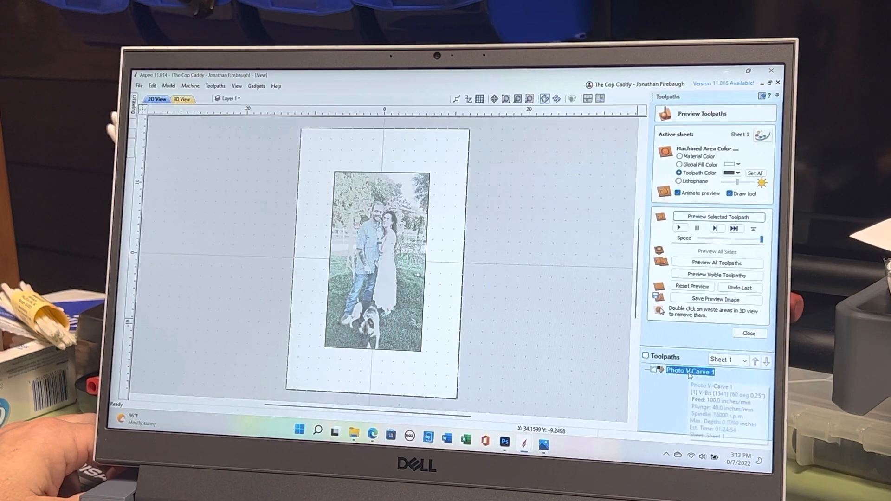
Step: Recalculate Photo V-Carve 1 on the low-color photo and play the 3D carving preview
double_click(690, 372)
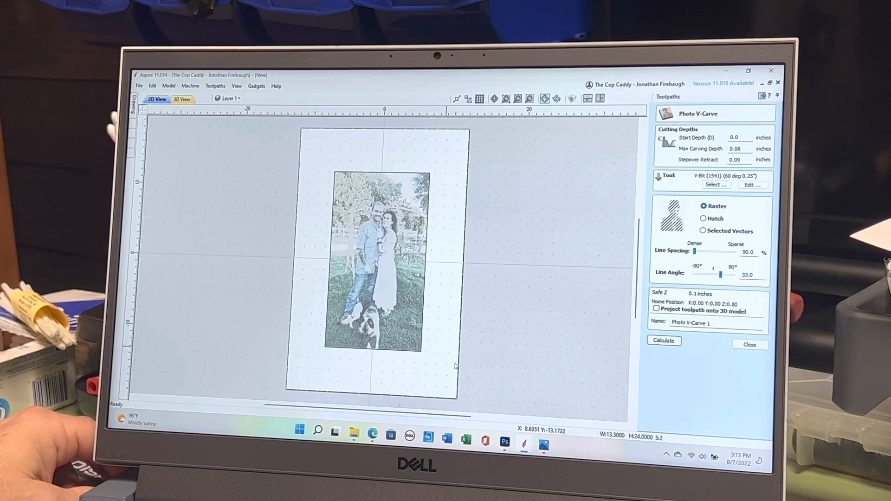
left_click(663, 340)
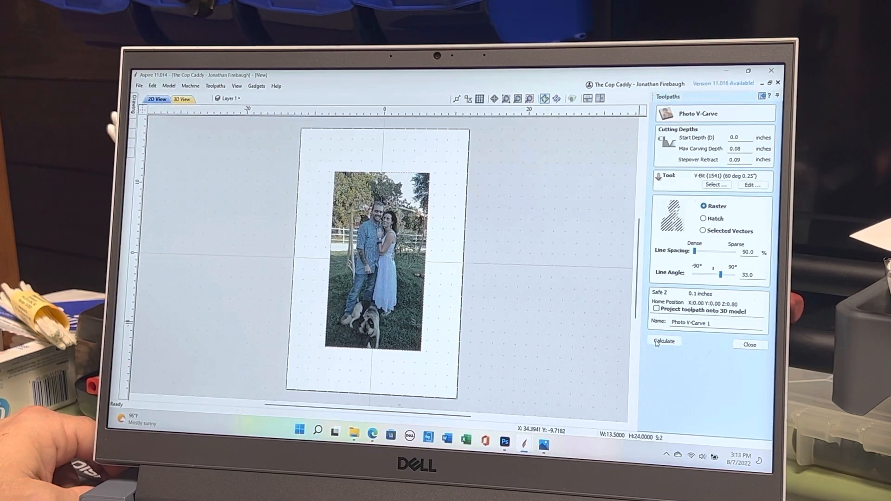
left_click(663, 341)
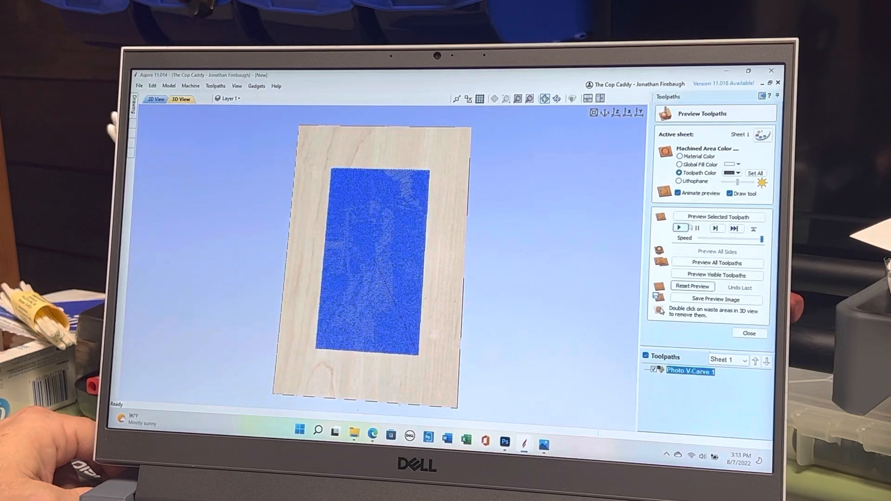
left_click(680, 228)
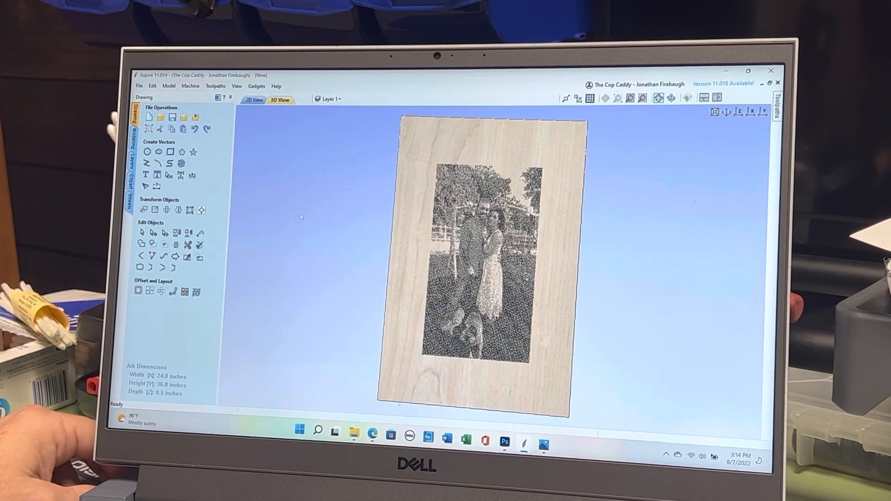
left_click(152, 86)
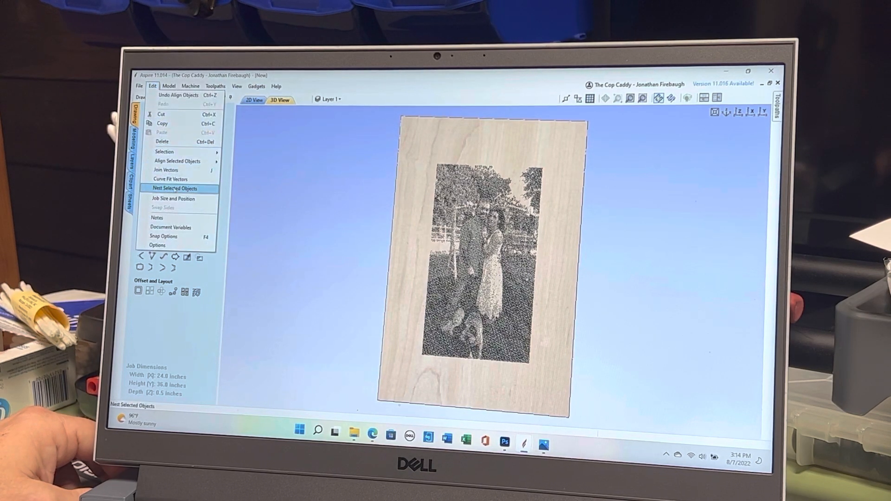